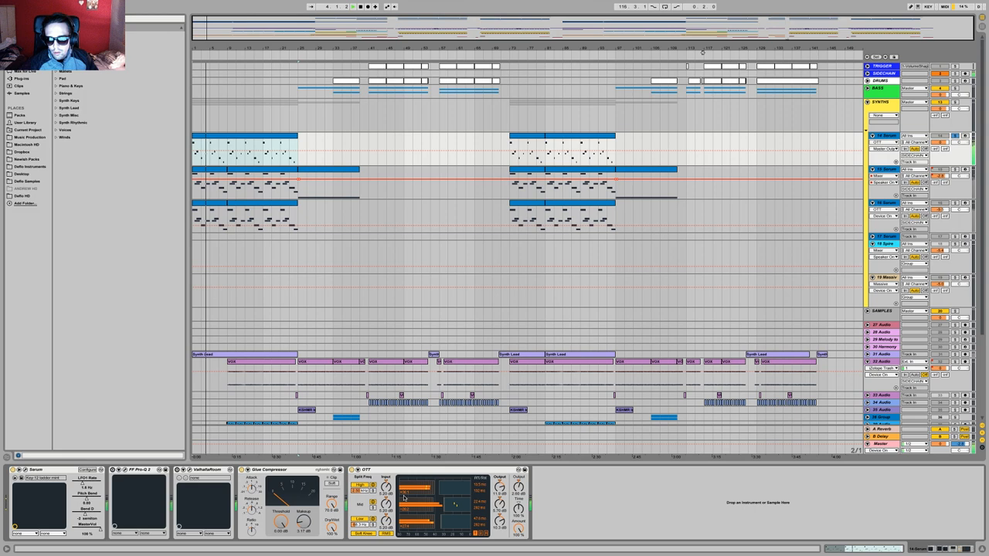
Show the lead's Serum patch and browse its oscillator wavetable collections
left_click(14, 470)
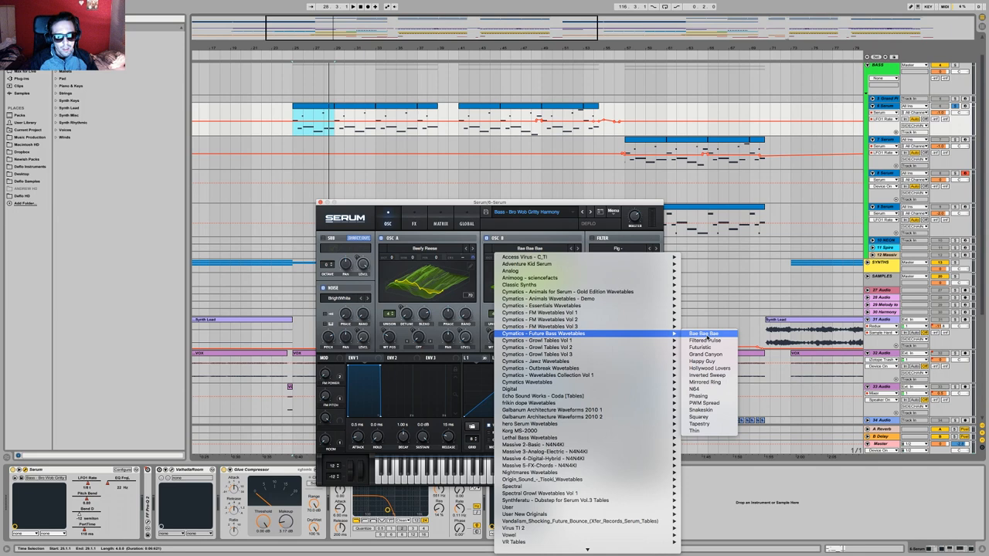
left_click(705, 334)
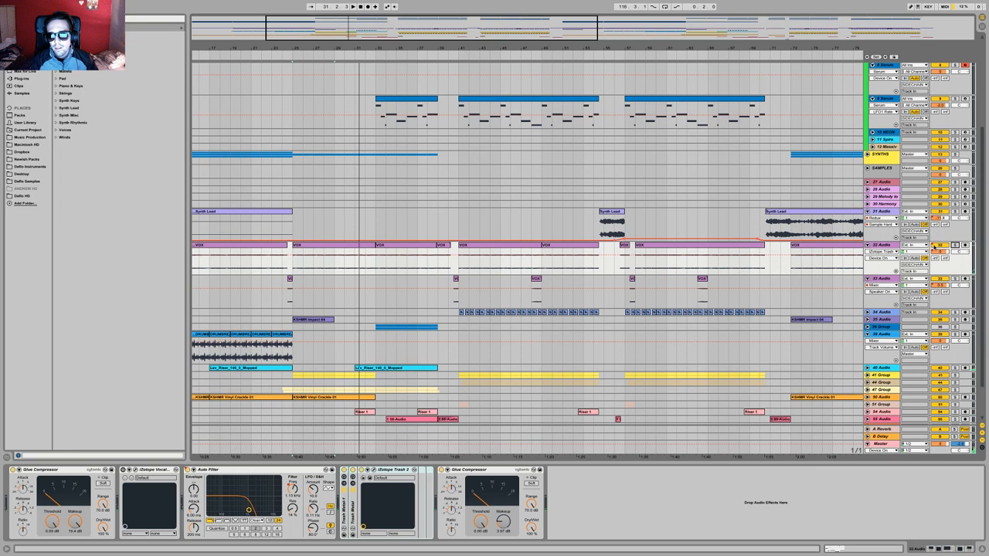
left_click(332, 261)
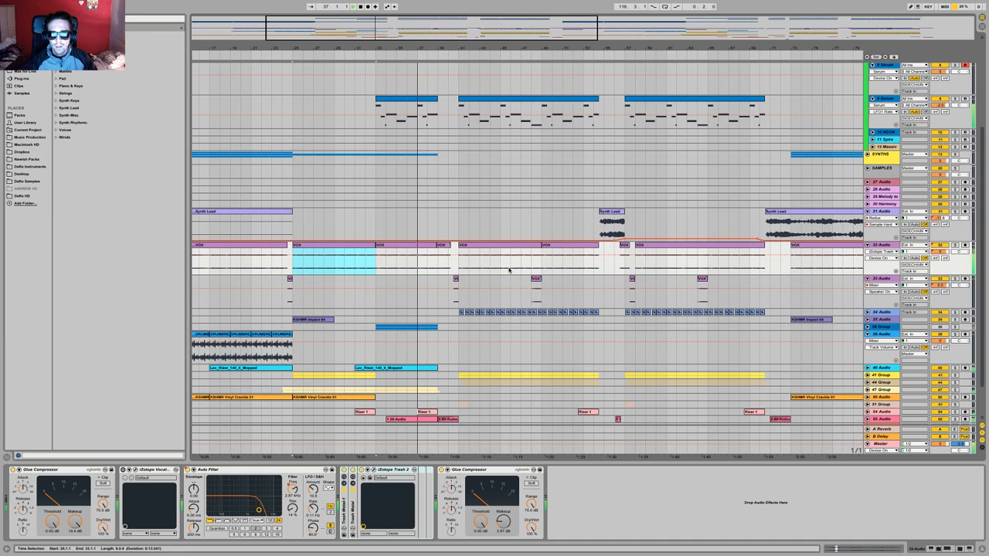
scroll("down", 3)
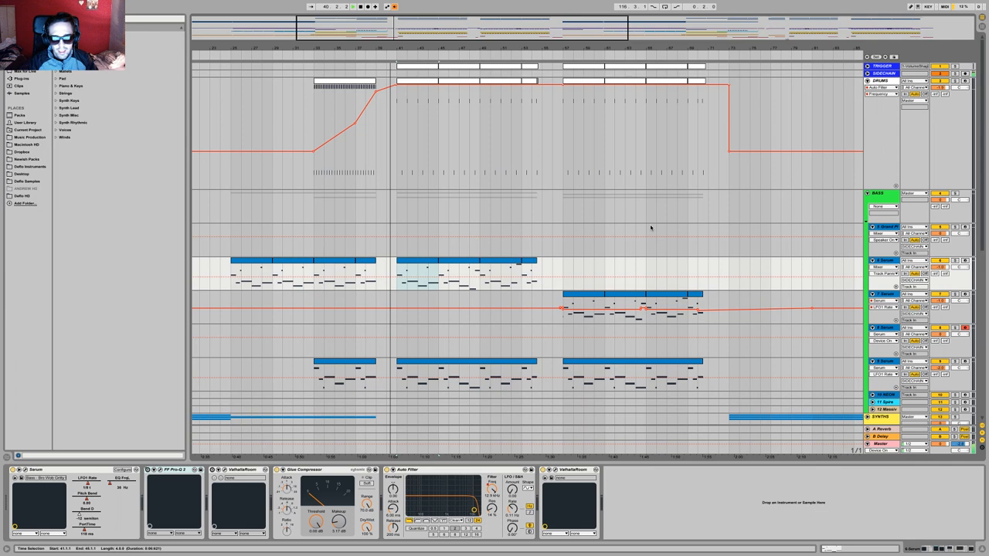
scroll("down", 3)
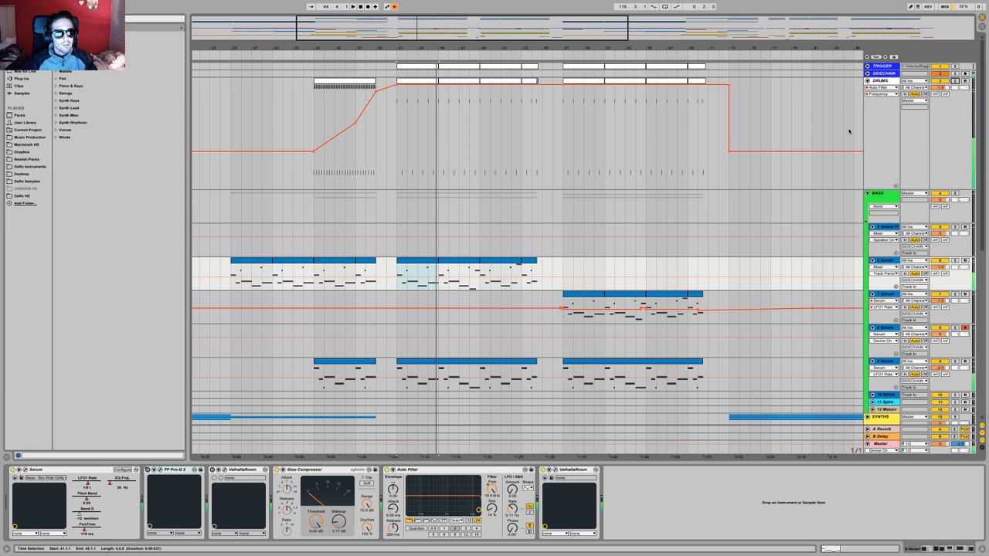
scroll("down", 3)
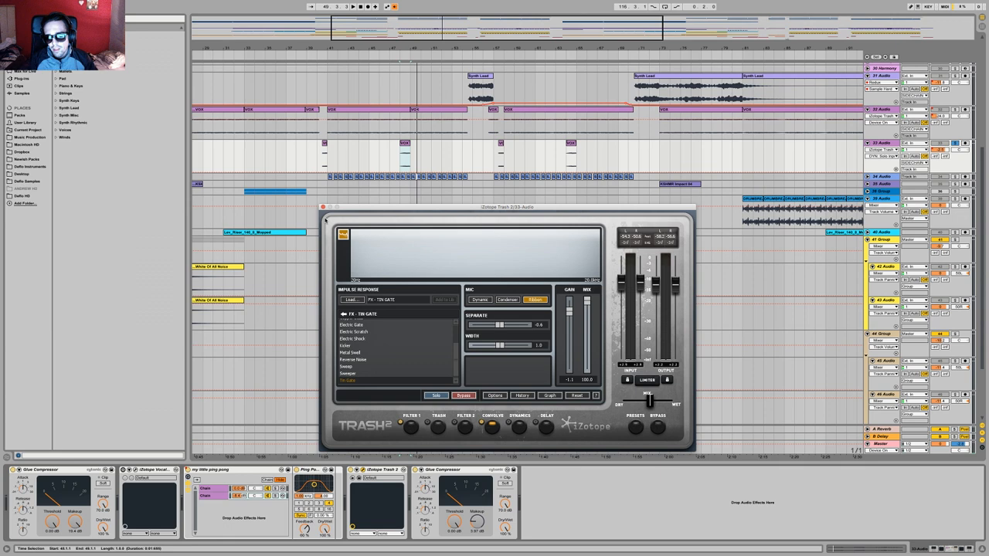
Inspect the iZotope Trash 2 device's impulse response and filter settings on the remix track
left_click(325, 207)
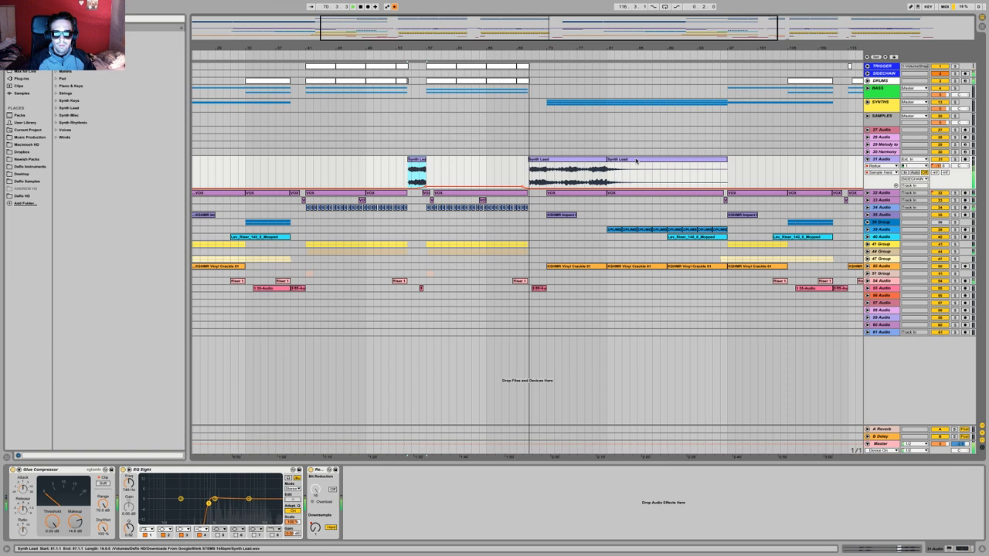
Scroll the arrangement to the Synth Lead clips with the Glue Compressor and EQ Eight chain
scroll("left", 3)
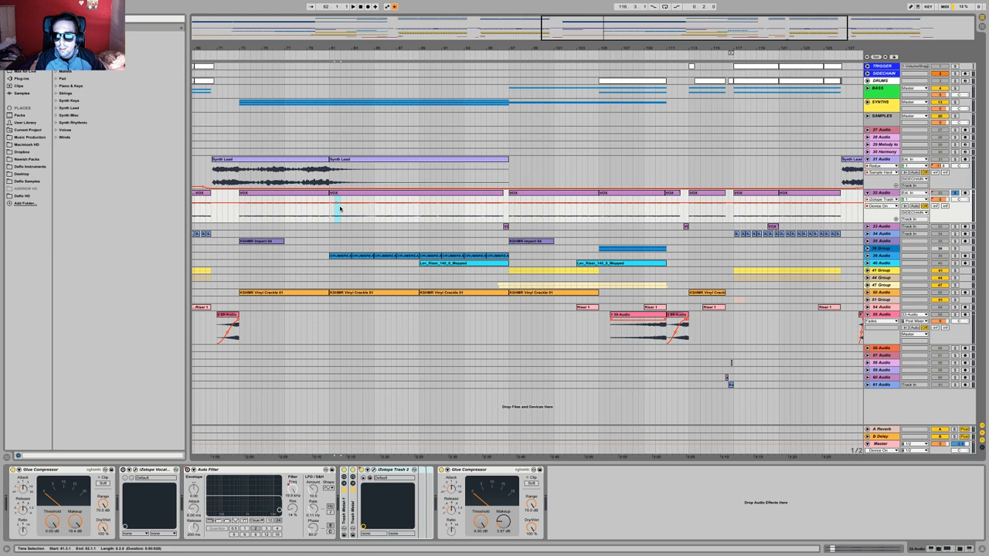
Select the pink track's clip to show its Auto Filter and Trash 2 chain, then its context menu
left_click(337, 194)
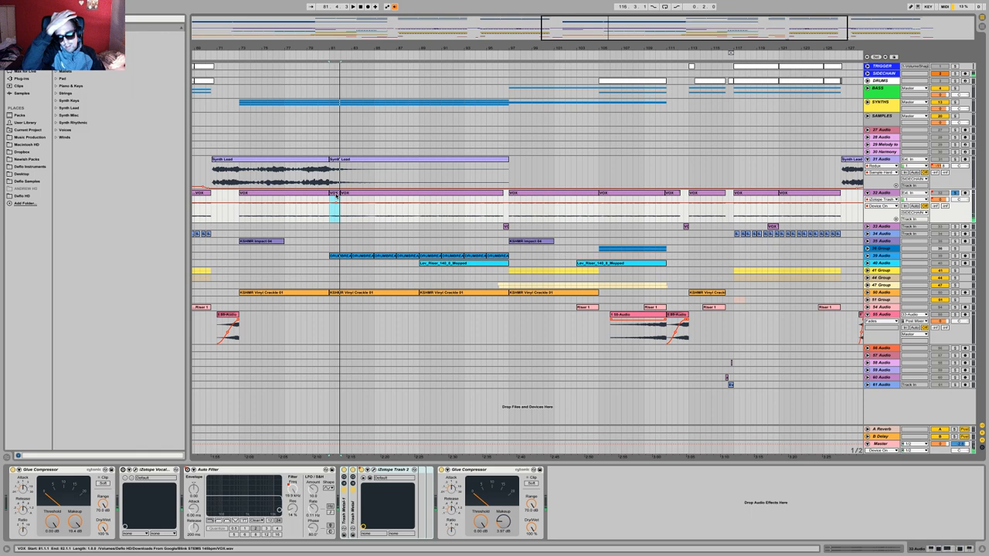
right_click(881, 385)
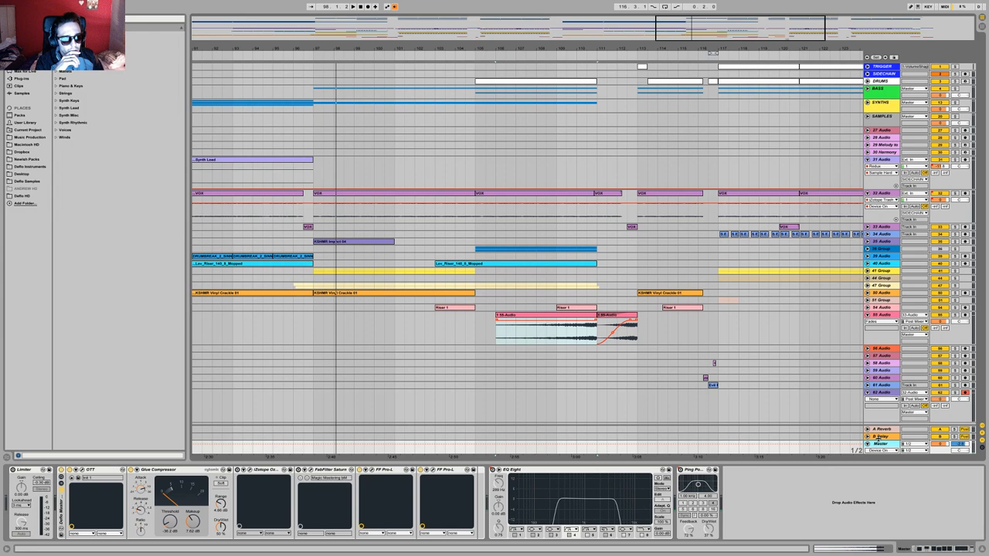
Expand the green group track to reveal its MIDI tracks and note clips
left_click(868, 88)
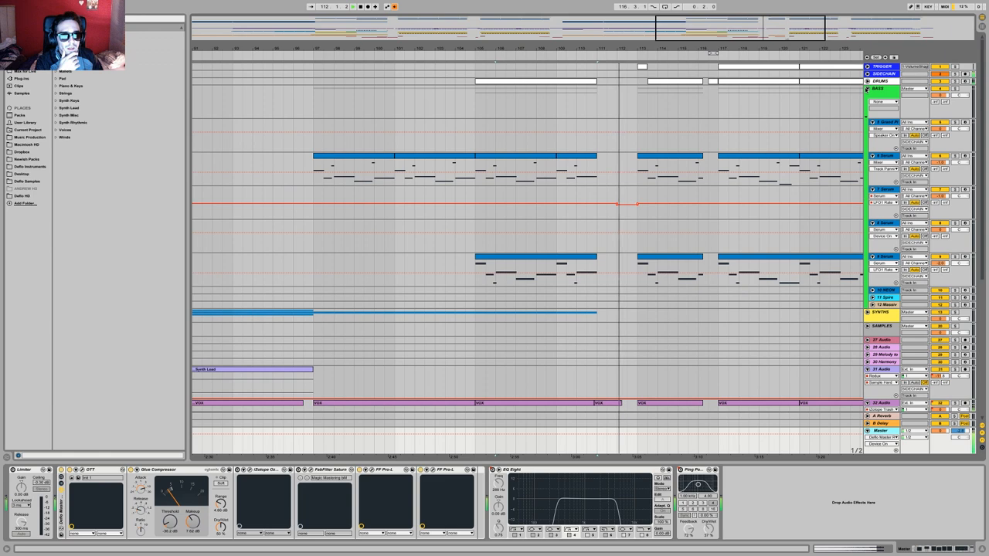